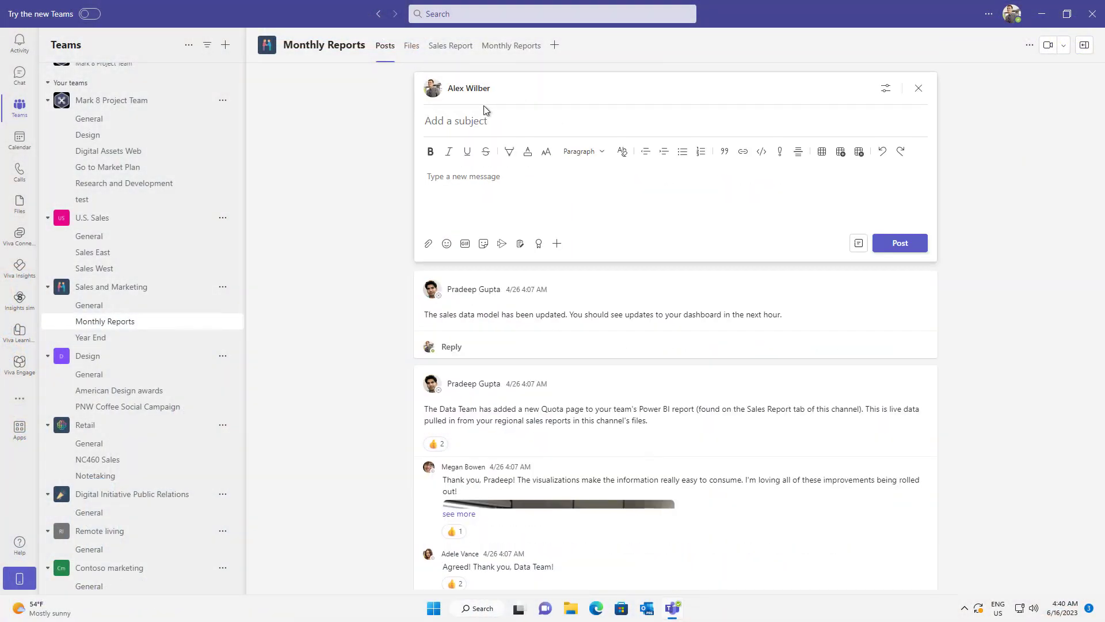
# Publish the monthly-reporting post, then view Retail's General channel with its info pane.
pyautogui.click(901, 243)
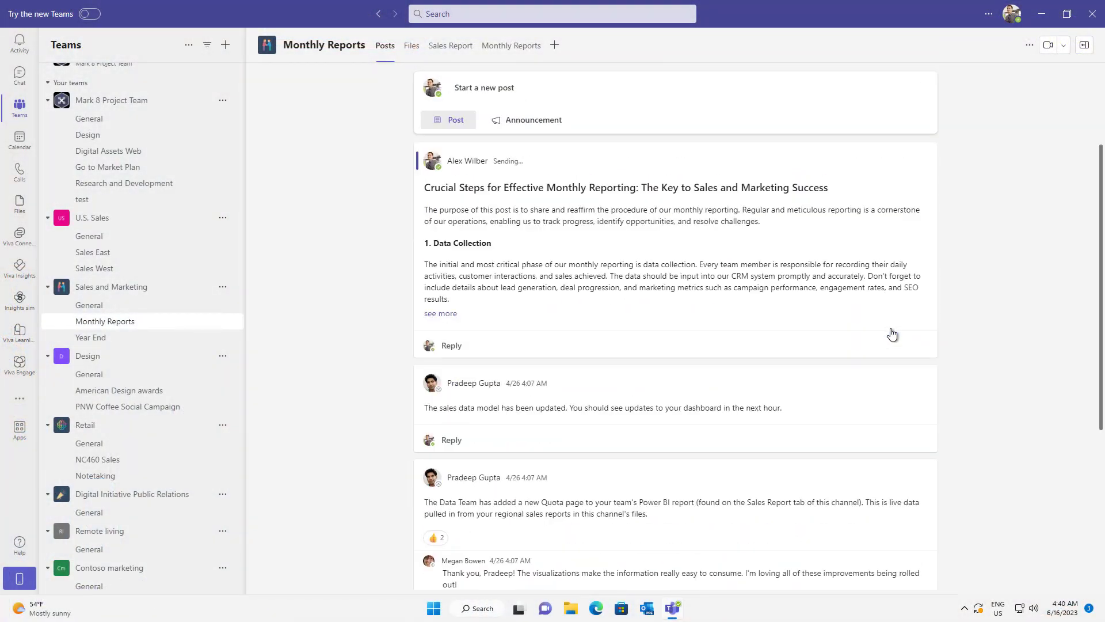
pyautogui.click(920, 159)
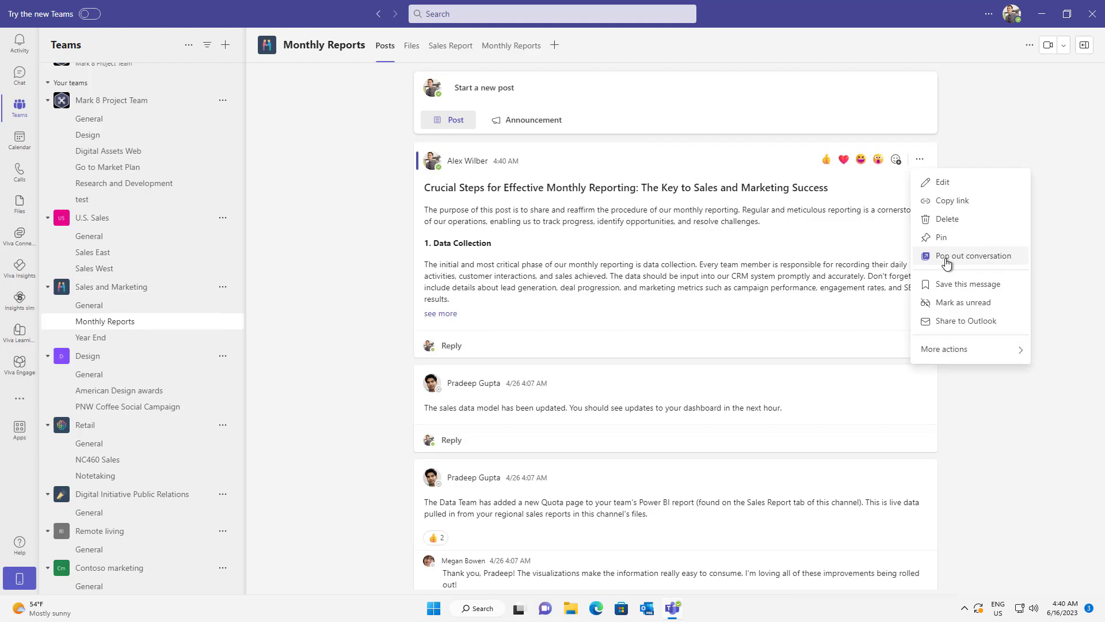
pyautogui.click(974, 256)
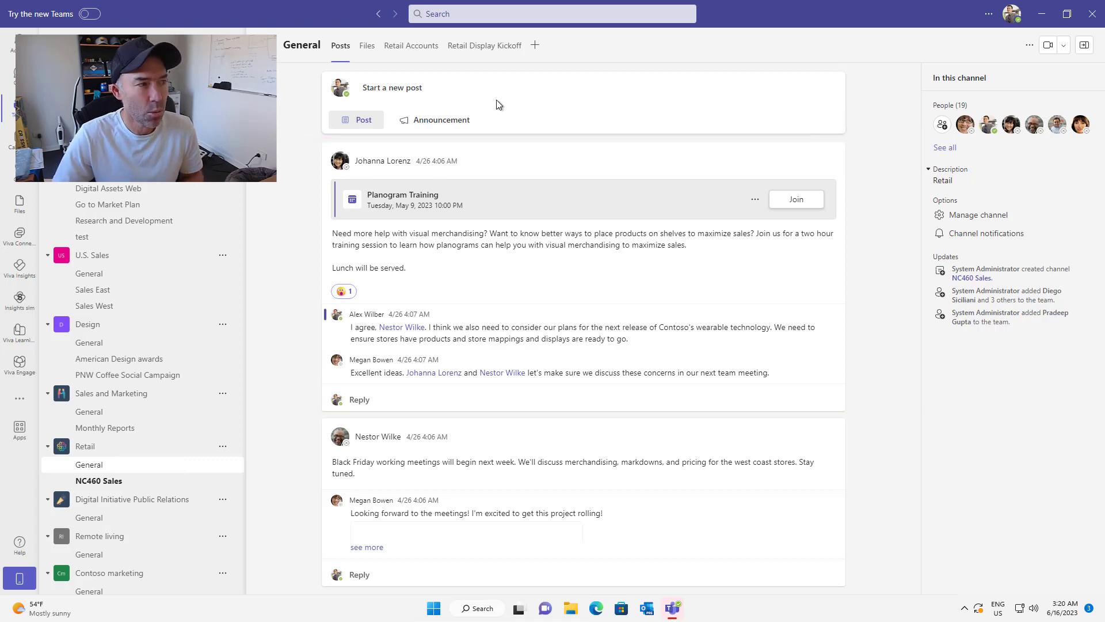
# Start a new post in Retail General and review its reply and posting-scope settings.
pyautogui.click(356, 119)
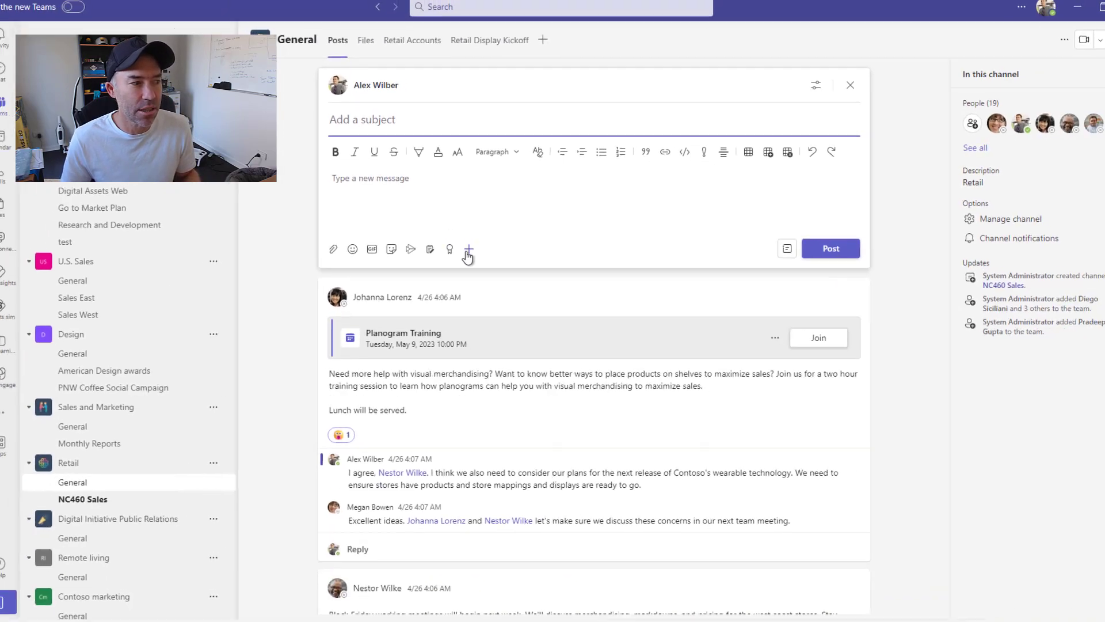
pyautogui.click(467, 249)
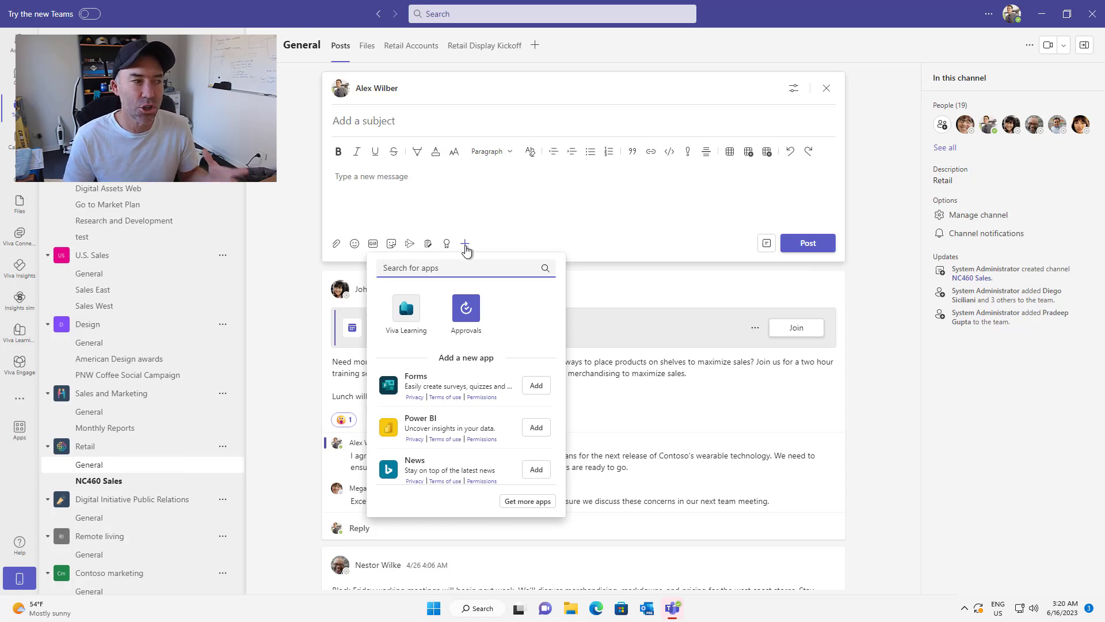
pyautogui.moveTo(514, 432)
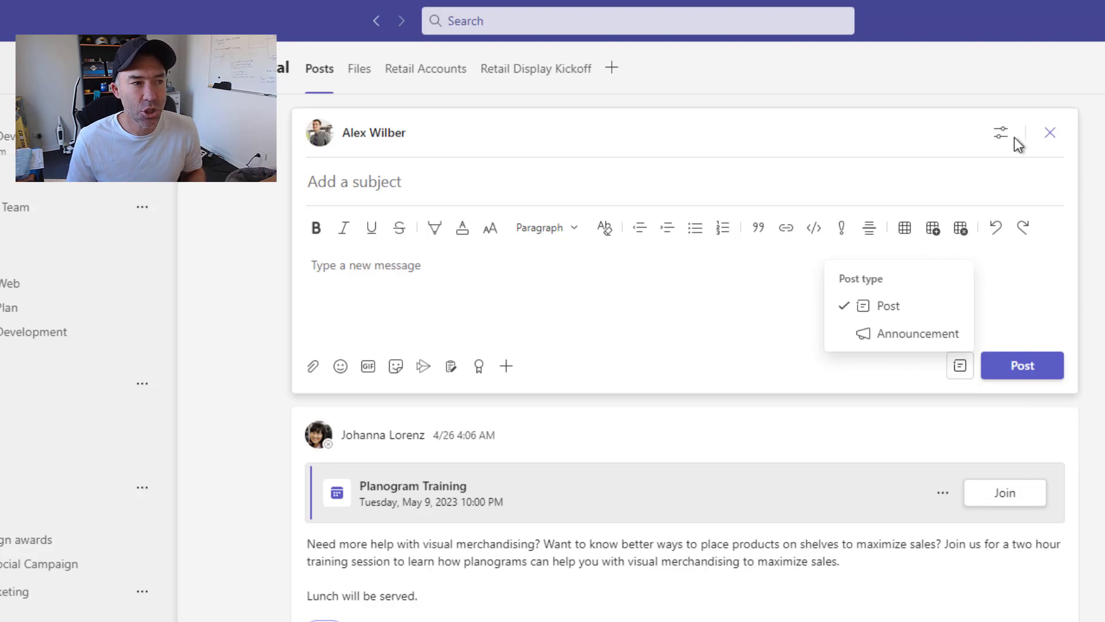
pyautogui.click(1001, 134)
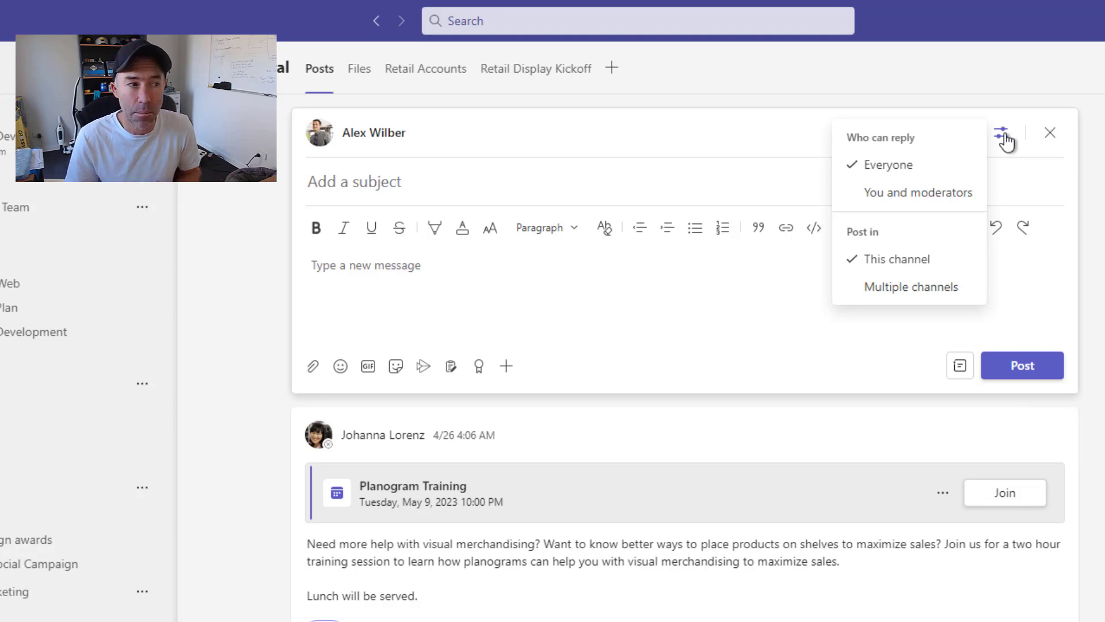
pyautogui.moveTo(929, 226)
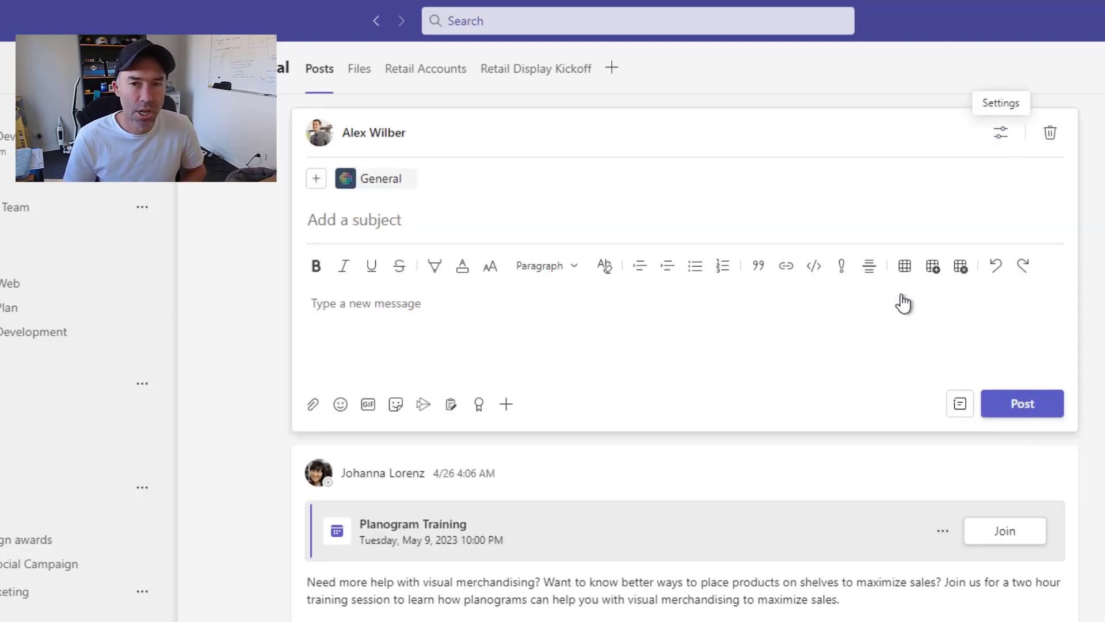
pyautogui.moveTo(490, 266)
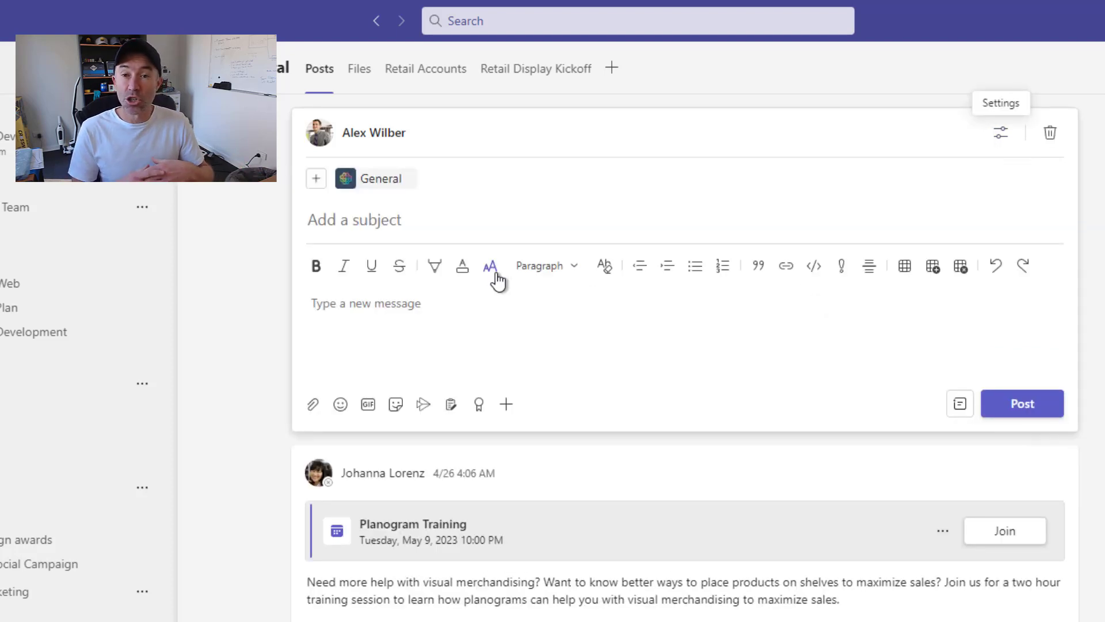
pyautogui.moveTo(490, 266)
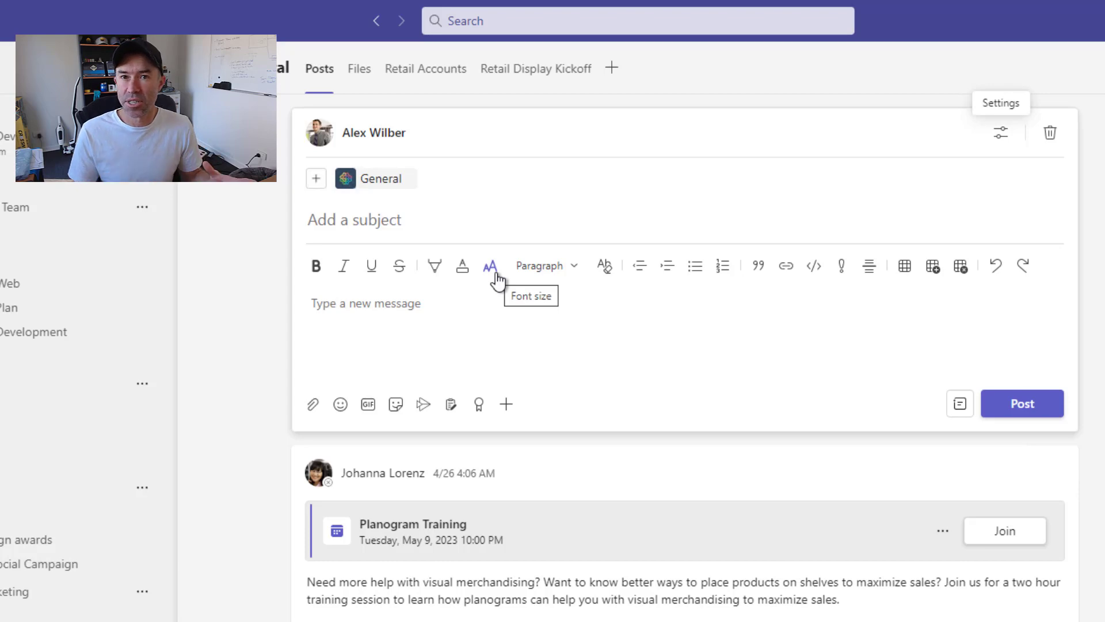
# Add the U.S. Sales General channel to the draft post's target channels and update.
pyautogui.click(338, 119)
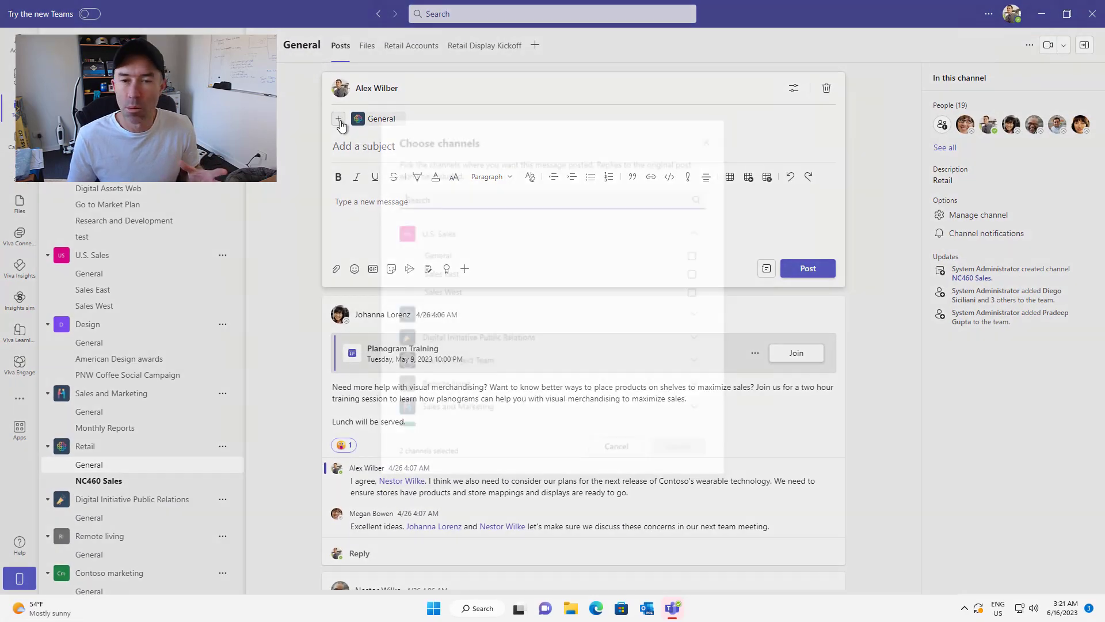
pyautogui.click(339, 118)
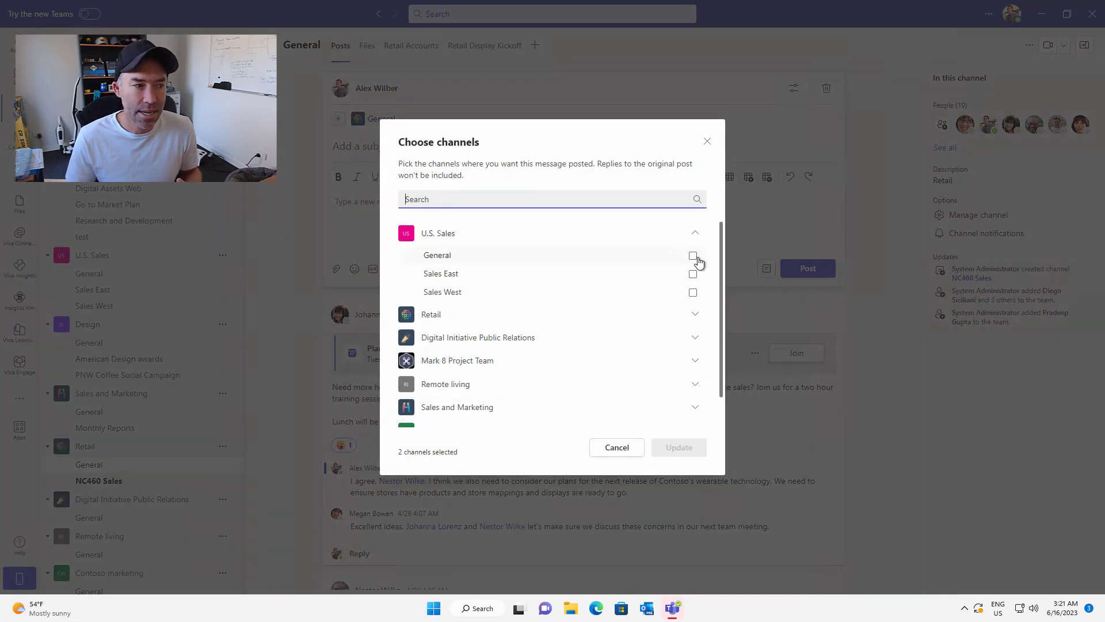
pyautogui.click(693, 256)
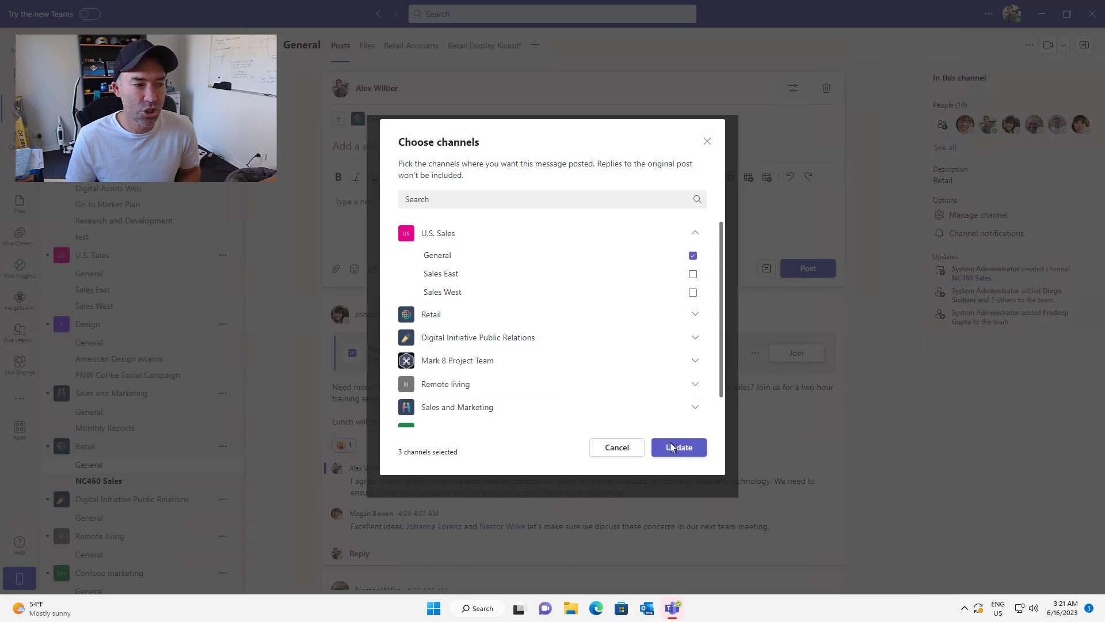
pyautogui.click(679, 447)
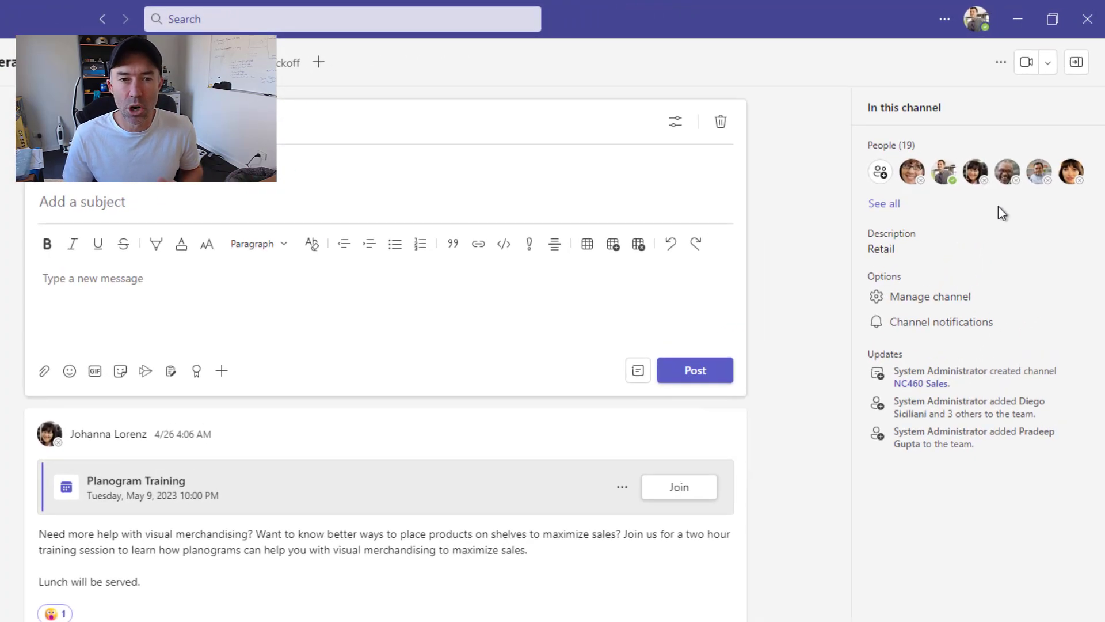
pyautogui.moveTo(921, 119)
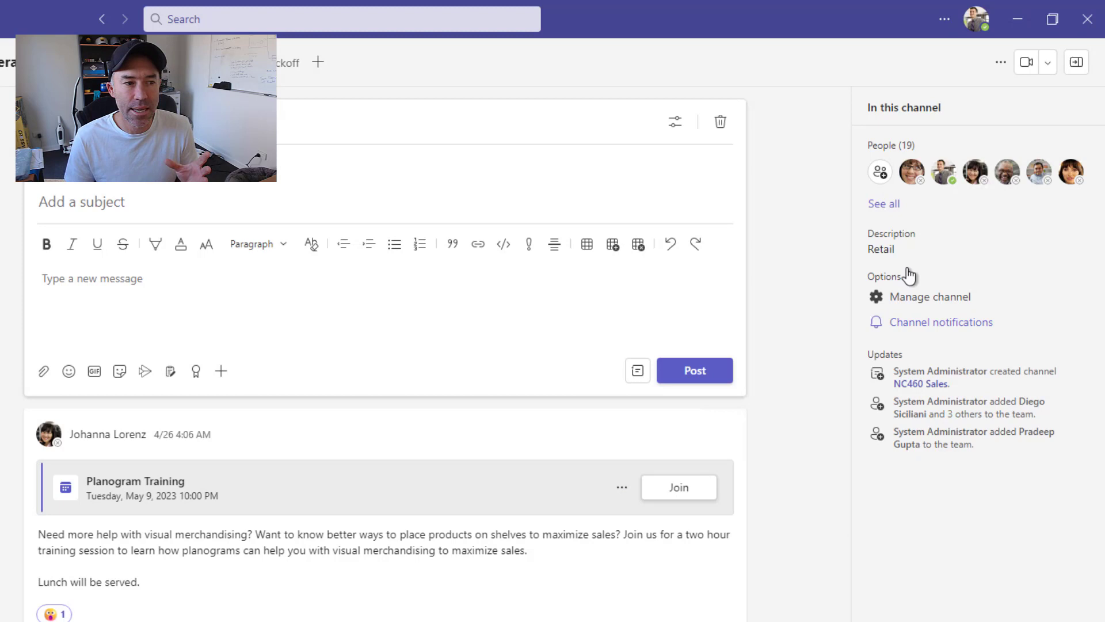
pyautogui.moveTo(912, 356)
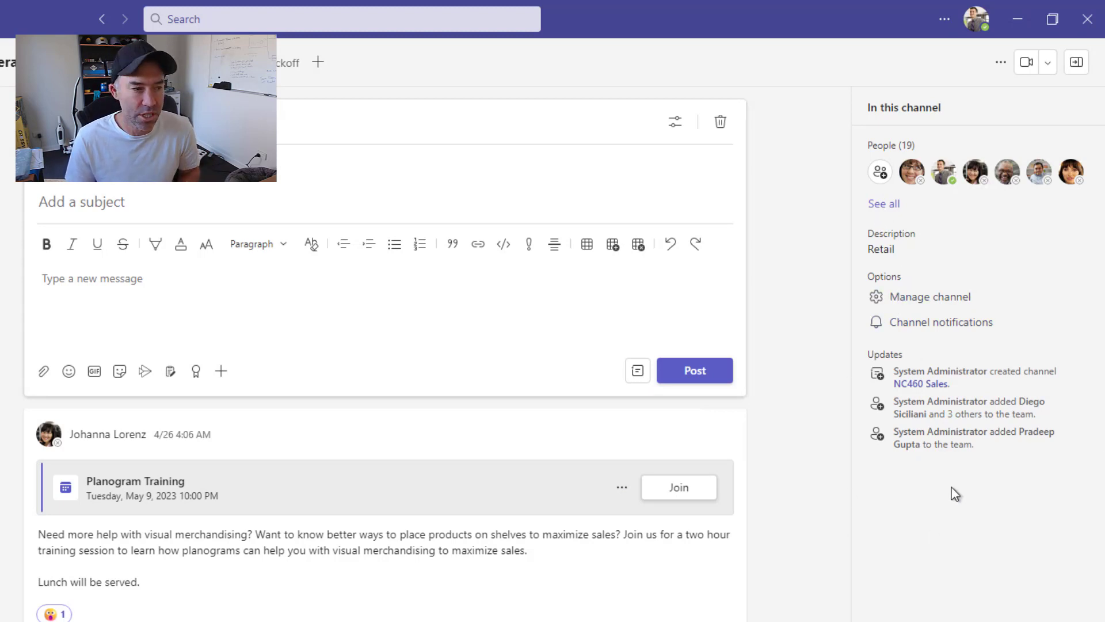
pyautogui.moveTo(720, 432)
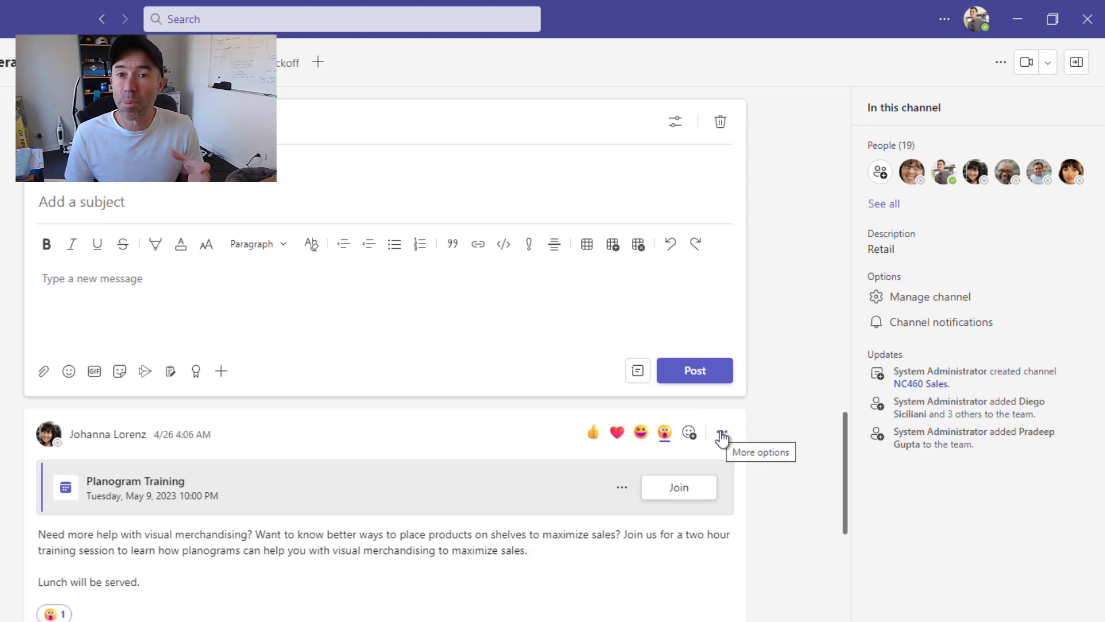
# Pin the Planogram Training post for everyone in the channel.
pyautogui.click(720, 432)
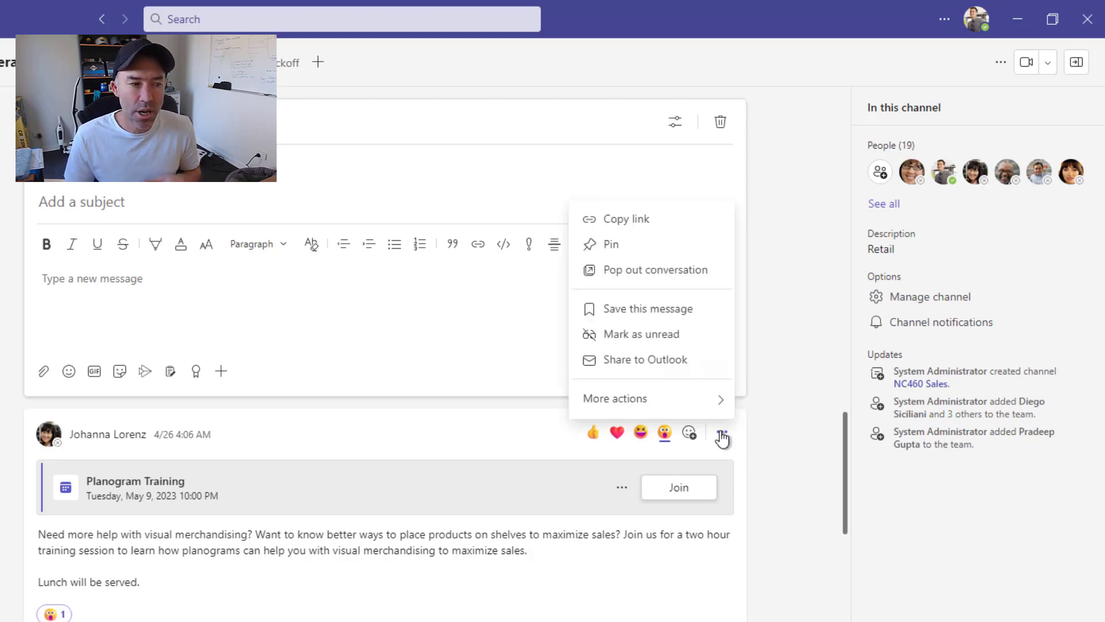
pyautogui.moveTo(721, 432)
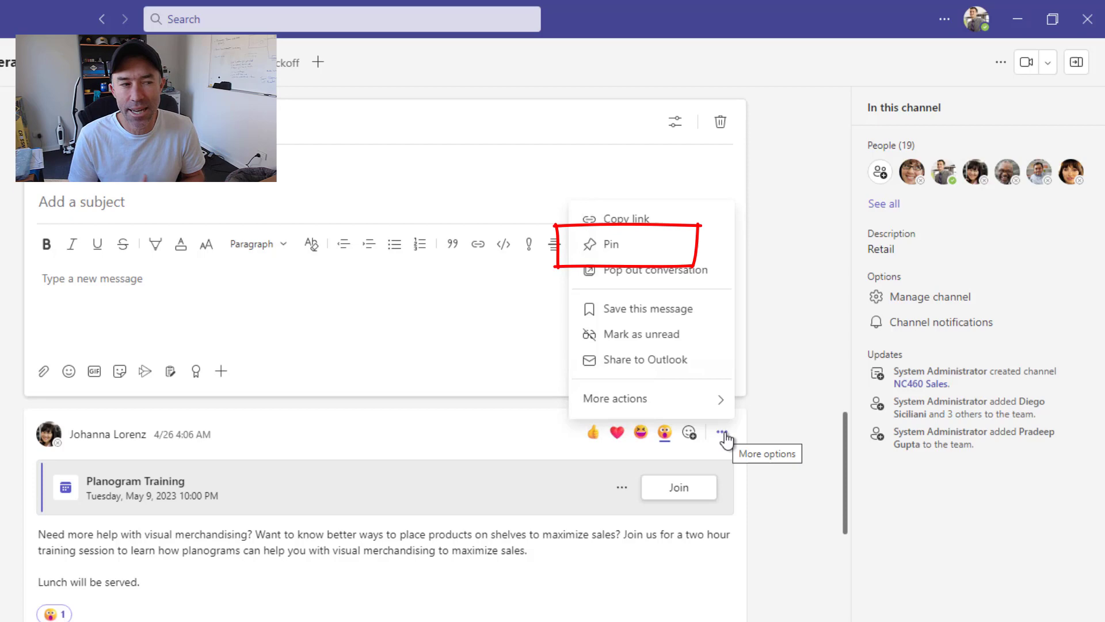
pyautogui.moveTo(601, 250)
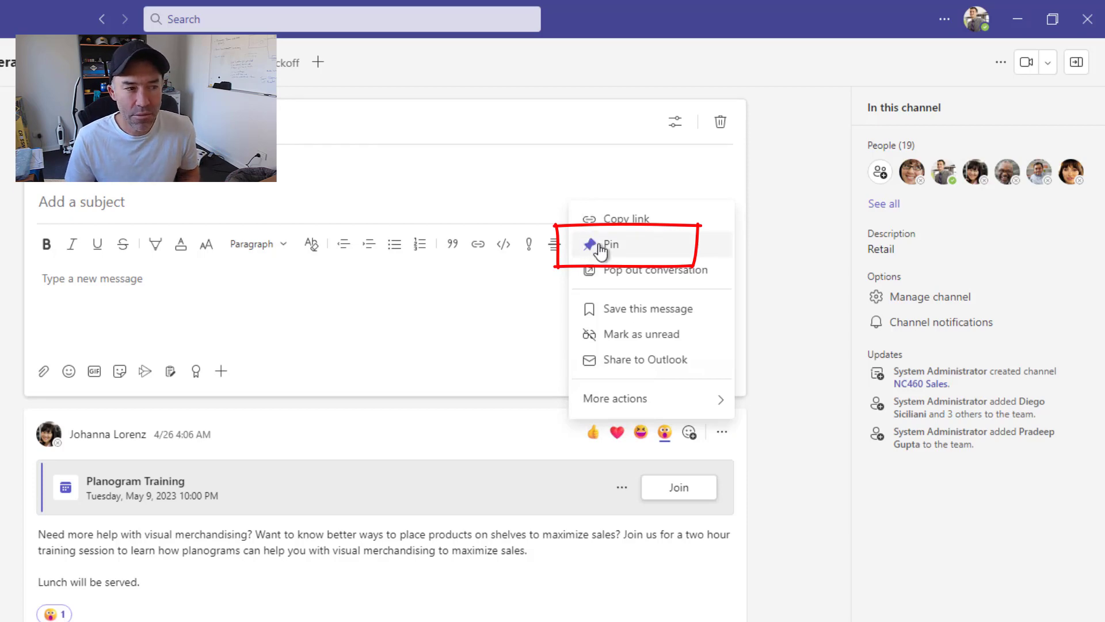
pyautogui.click(611, 244)
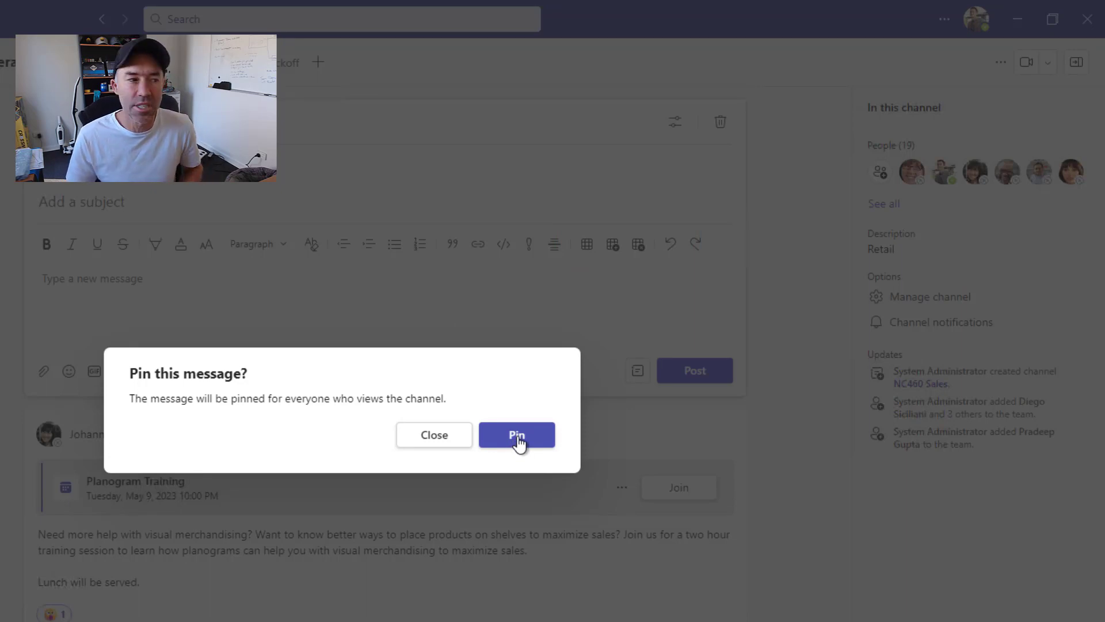
pyautogui.click(516, 436)
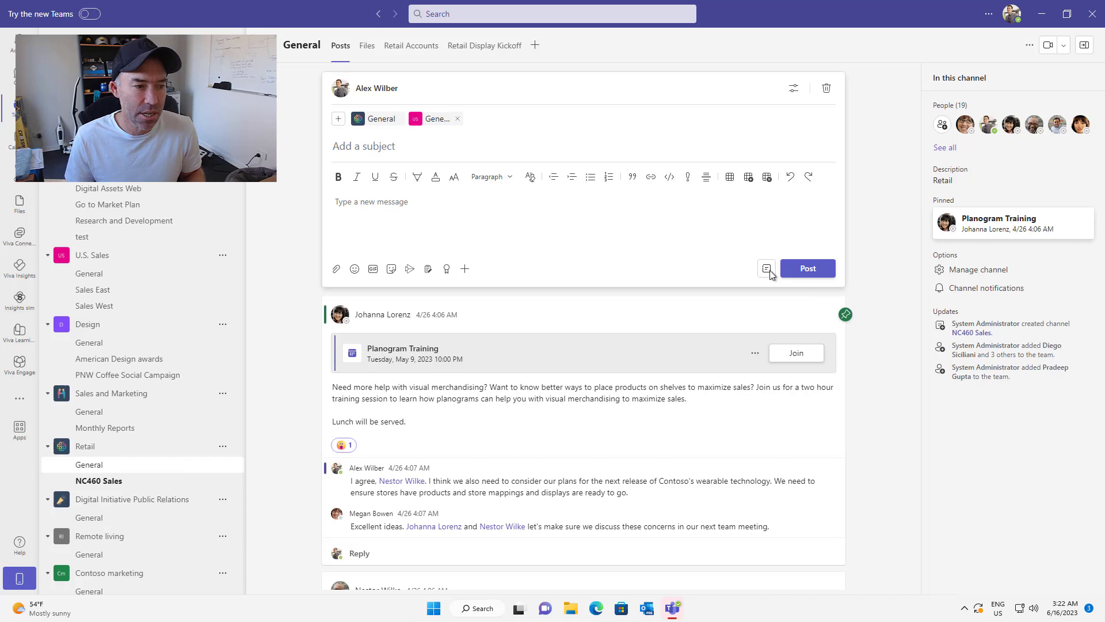
# Pin the Black Friday meetings post and check the Pinned list in the info pane.
pyautogui.scroll(-3)
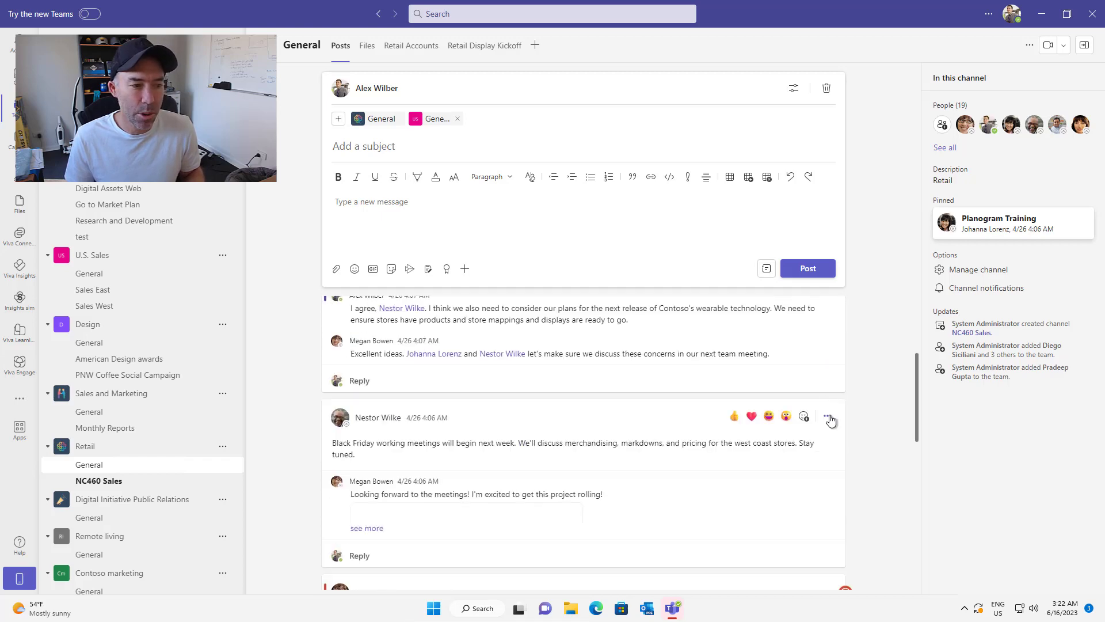
pyautogui.click(828, 416)
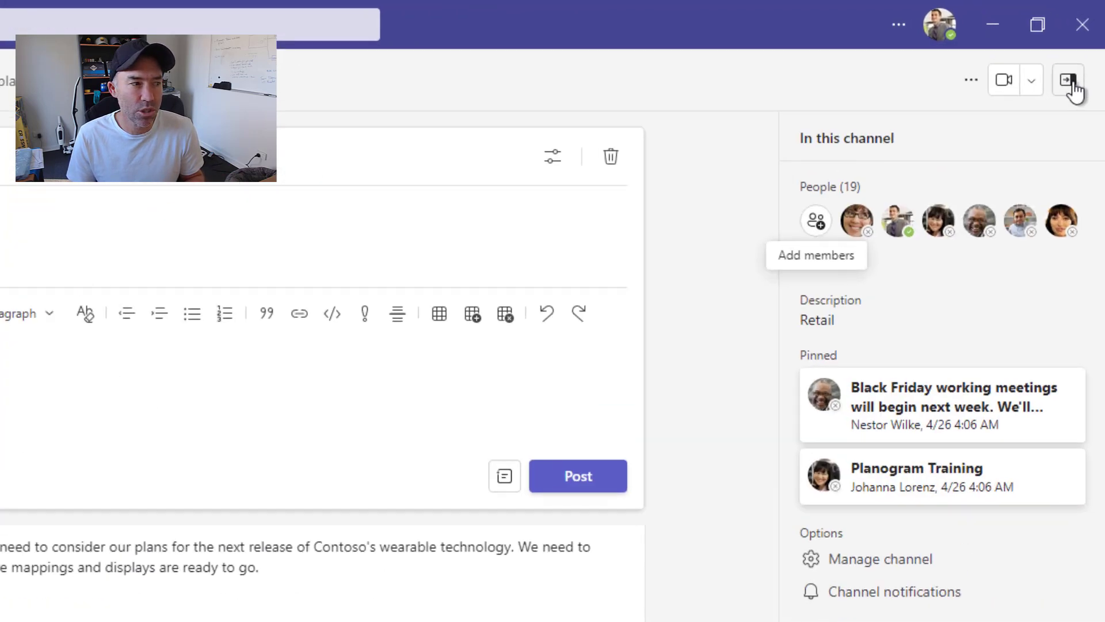
pyautogui.click(1067, 79)
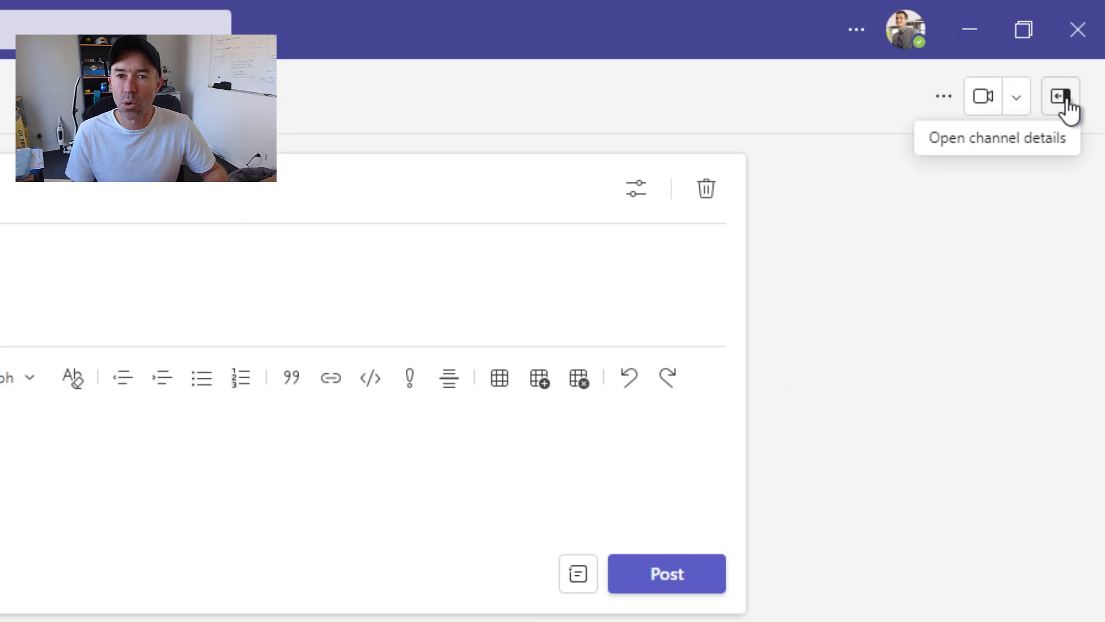
pyautogui.click(1054, 96)
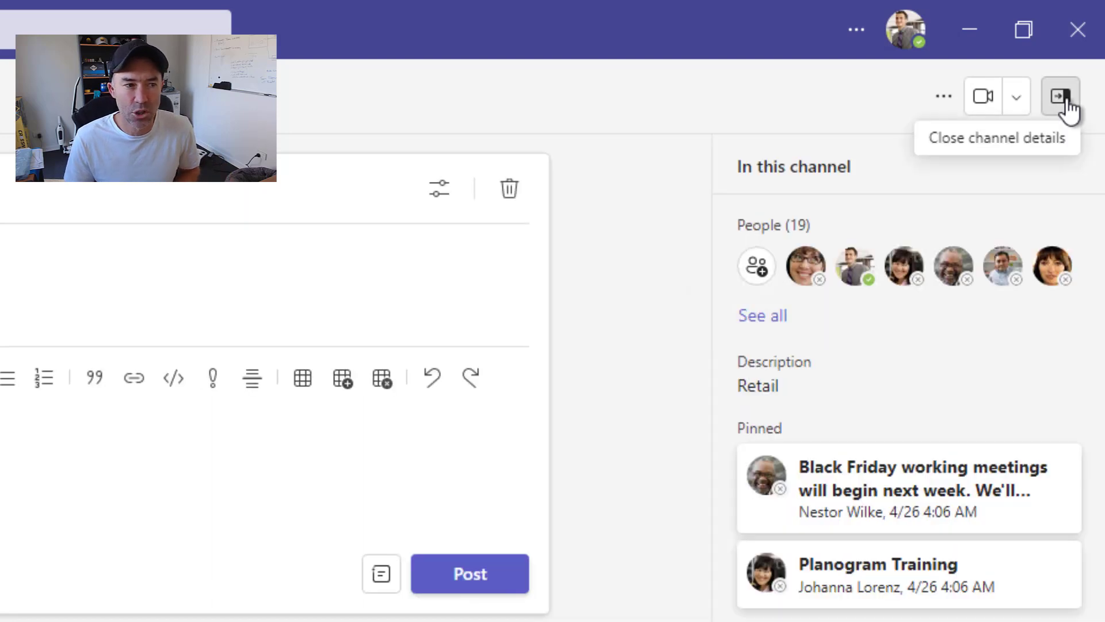
pyautogui.click(1061, 95)
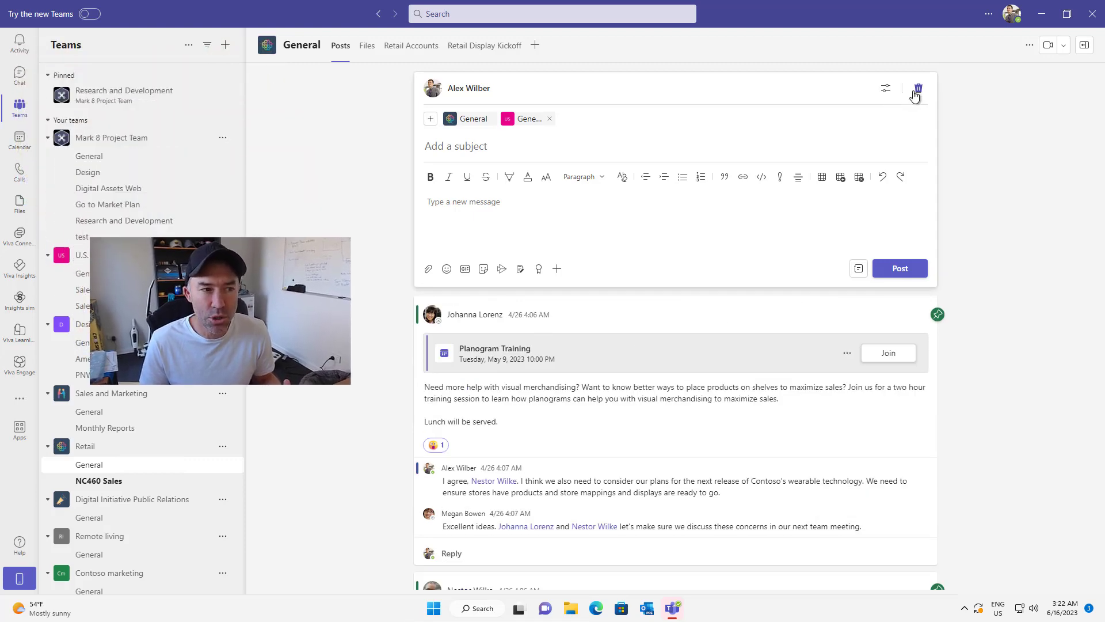
# Discard the empty multi-channel draft and browse the channel's older threads.
pyautogui.click(918, 87)
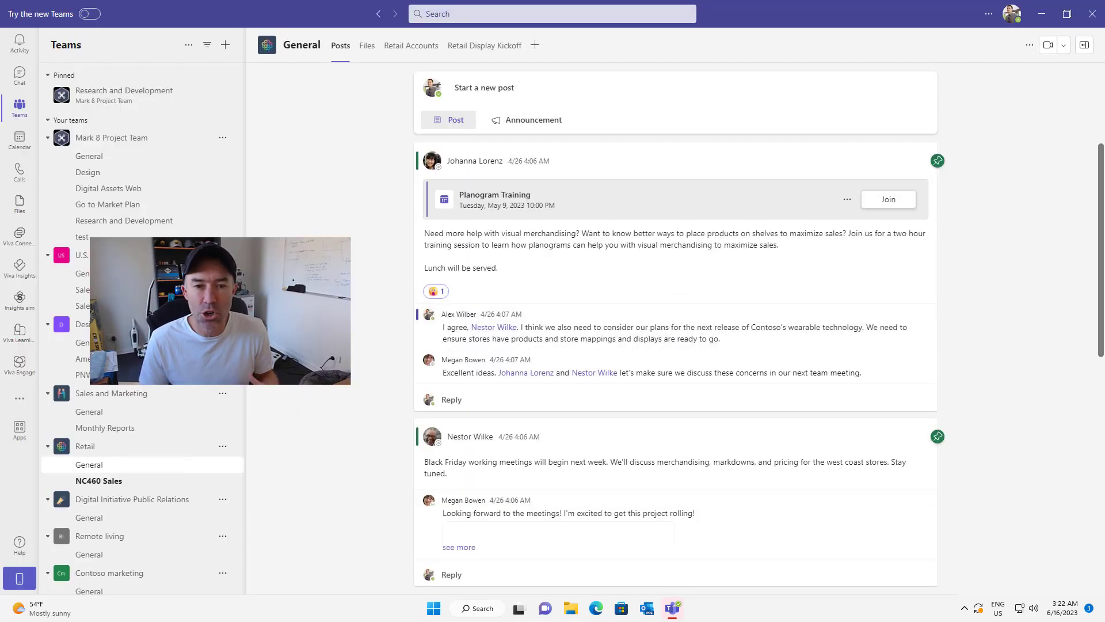
pyautogui.moveTo(656, 308)
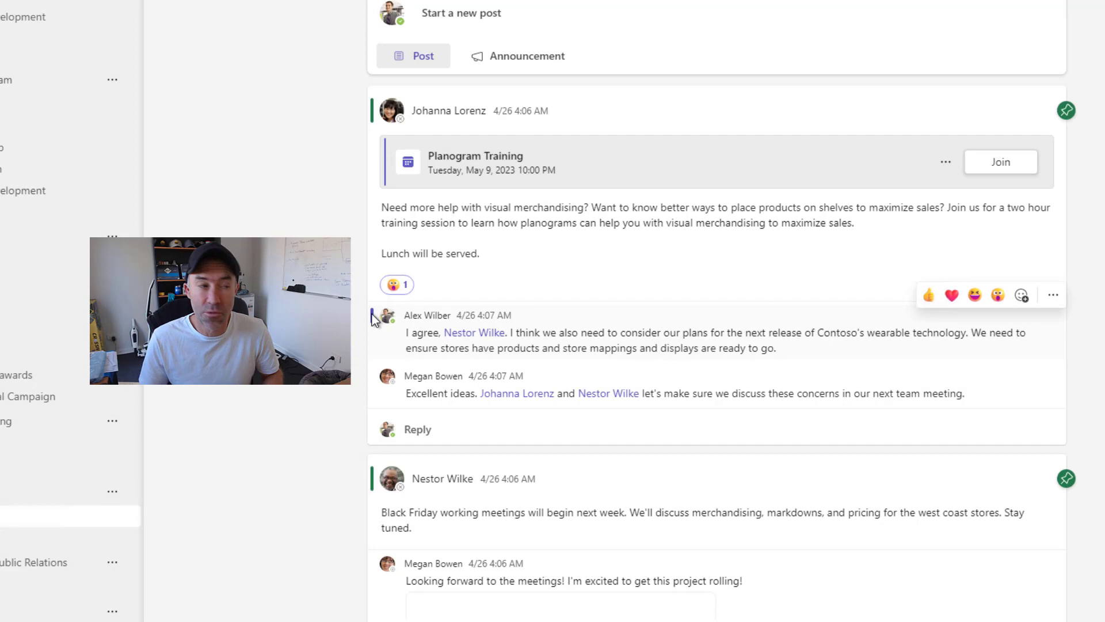
pyautogui.scroll(-3)
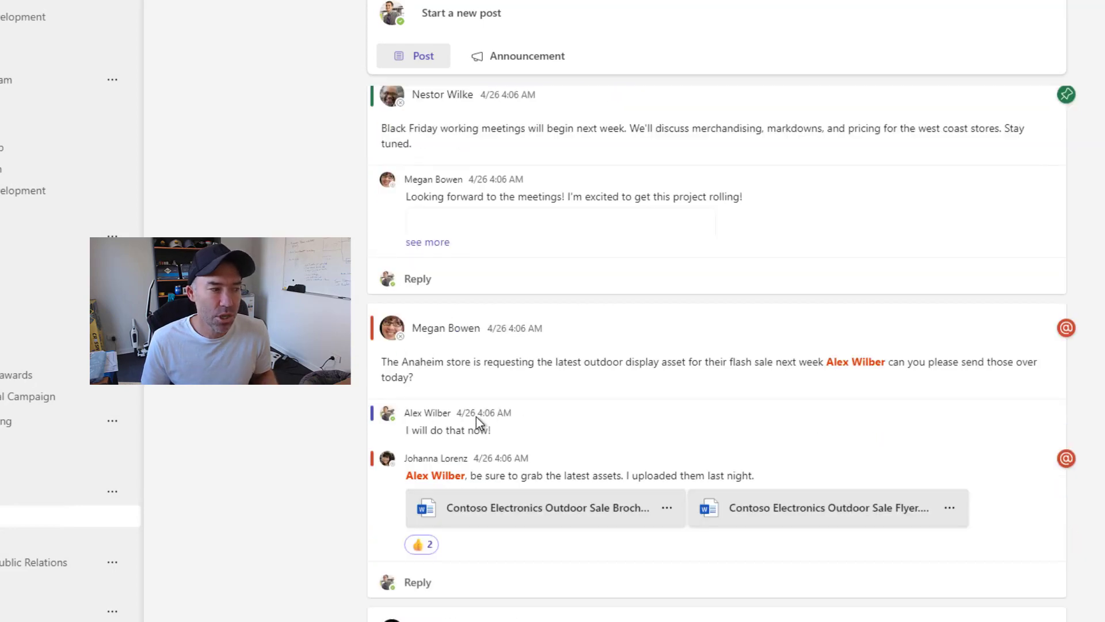
pyautogui.scroll(-3)
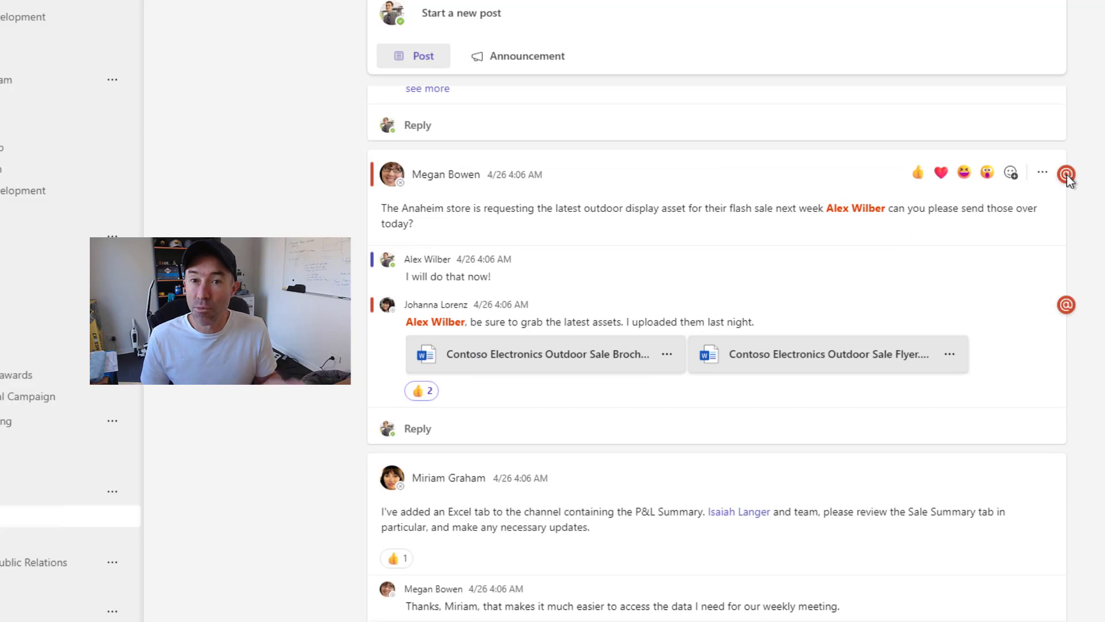
pyautogui.moveTo(378, 183)
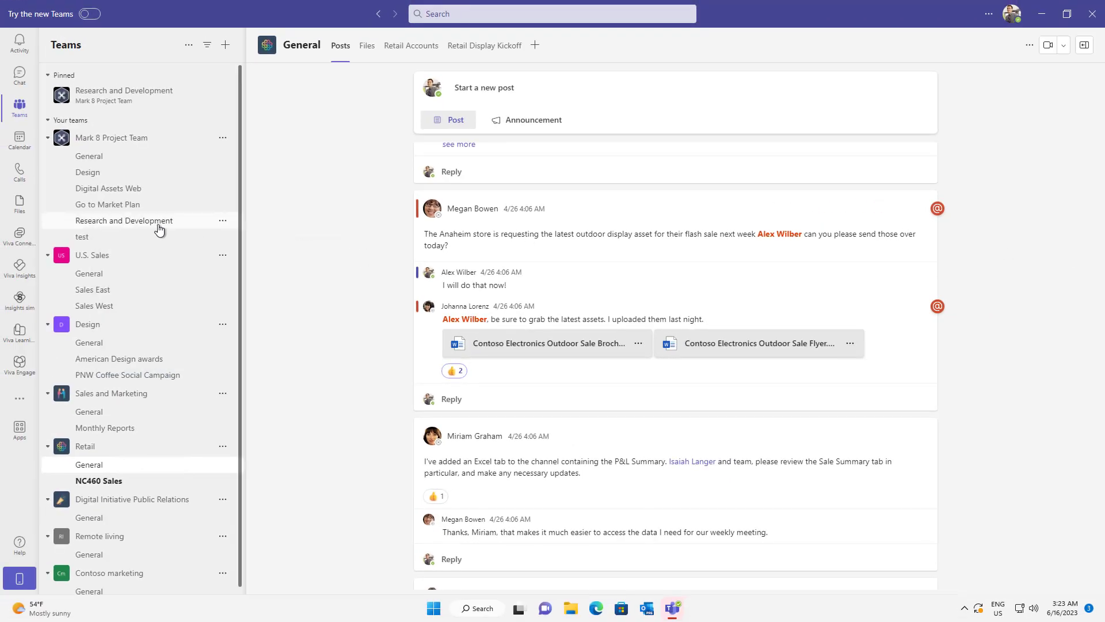
# Add a new channel named 'Notetaking' to the Retail team.
pyautogui.click(223, 254)
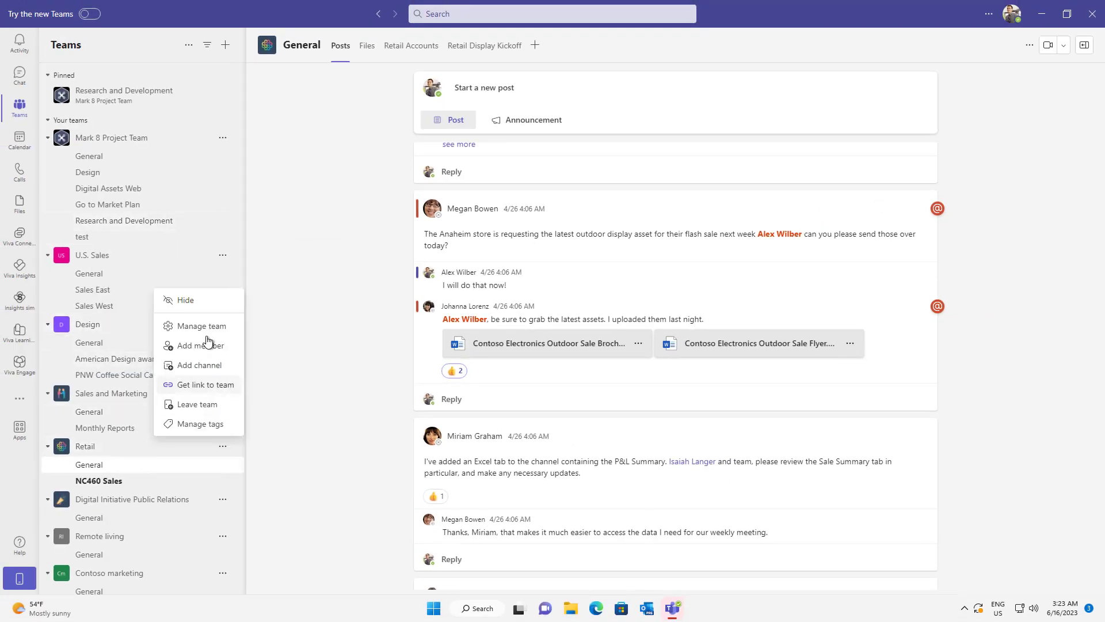
pyautogui.moveTo(207, 329)
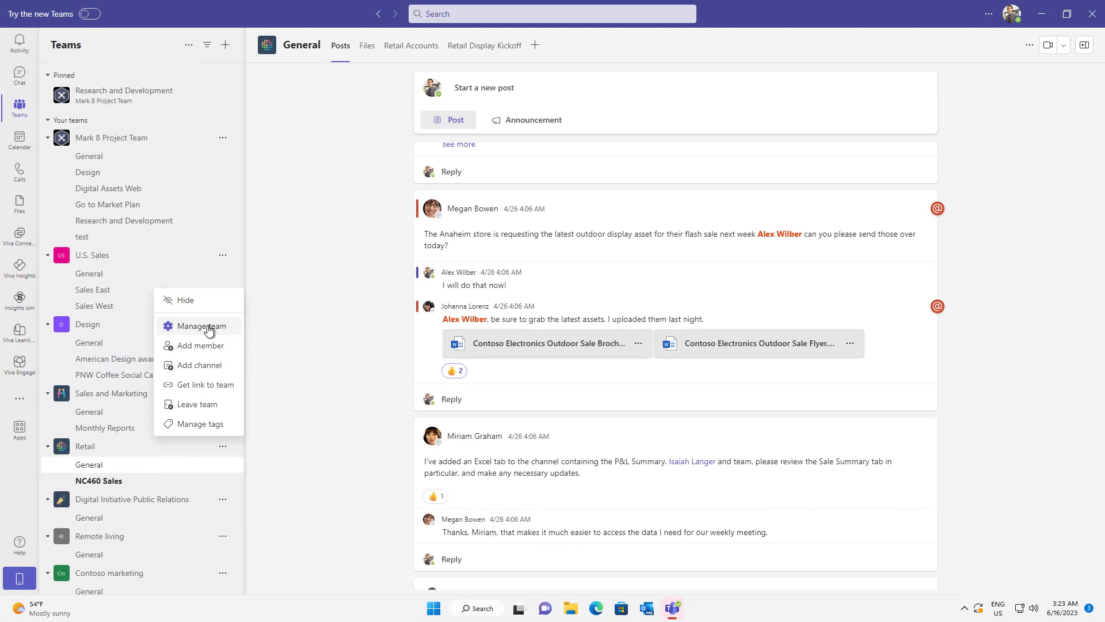
pyautogui.click(200, 365)
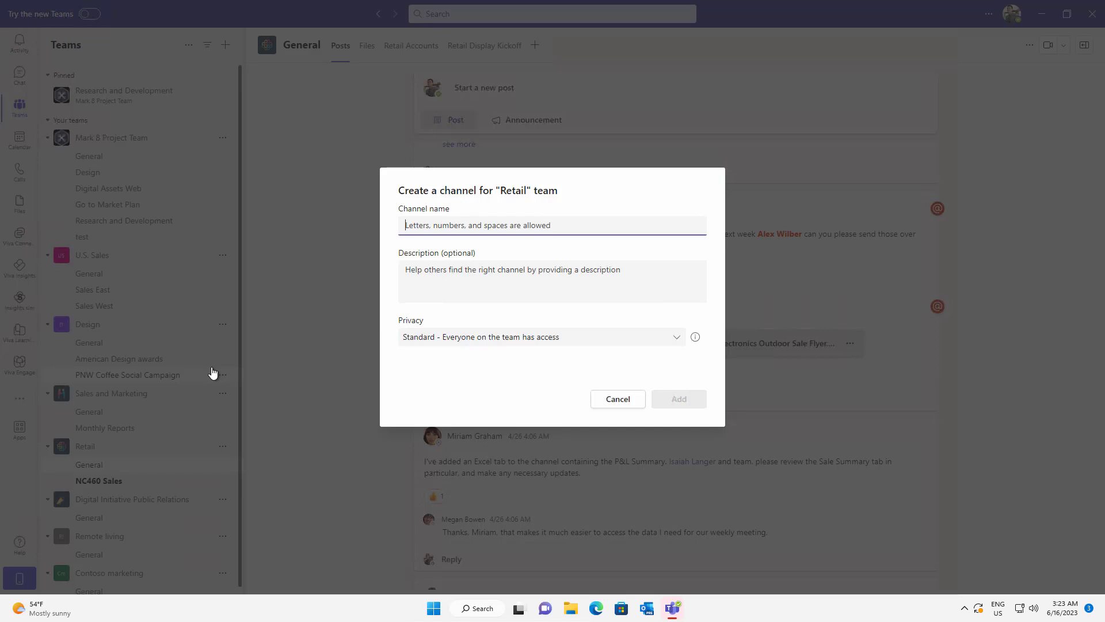
pyautogui.write('Note')
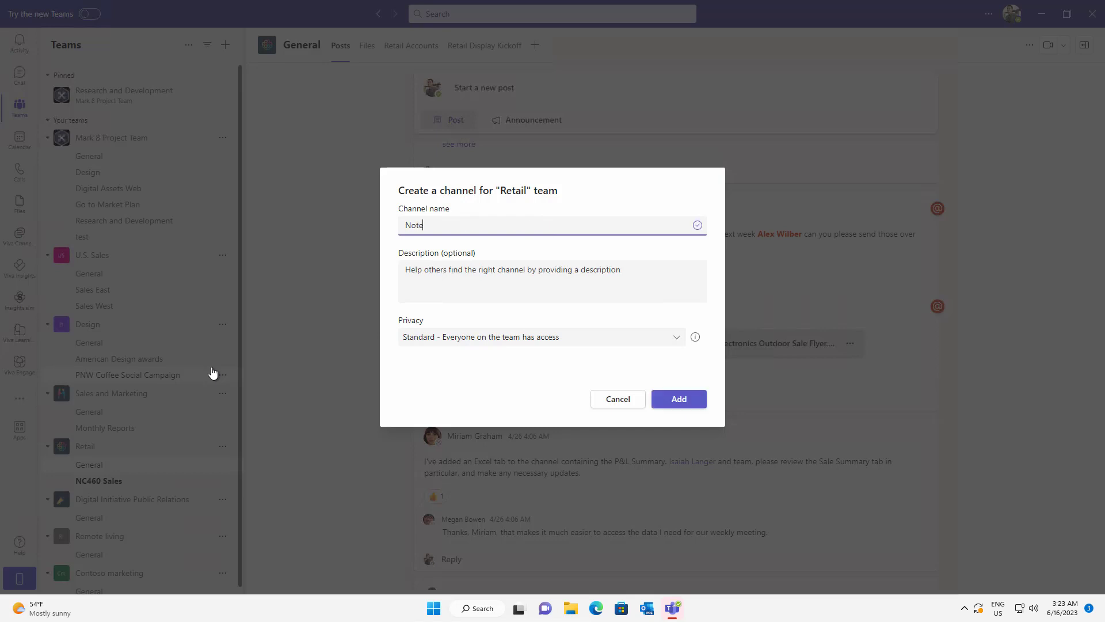
pyautogui.write('taking')
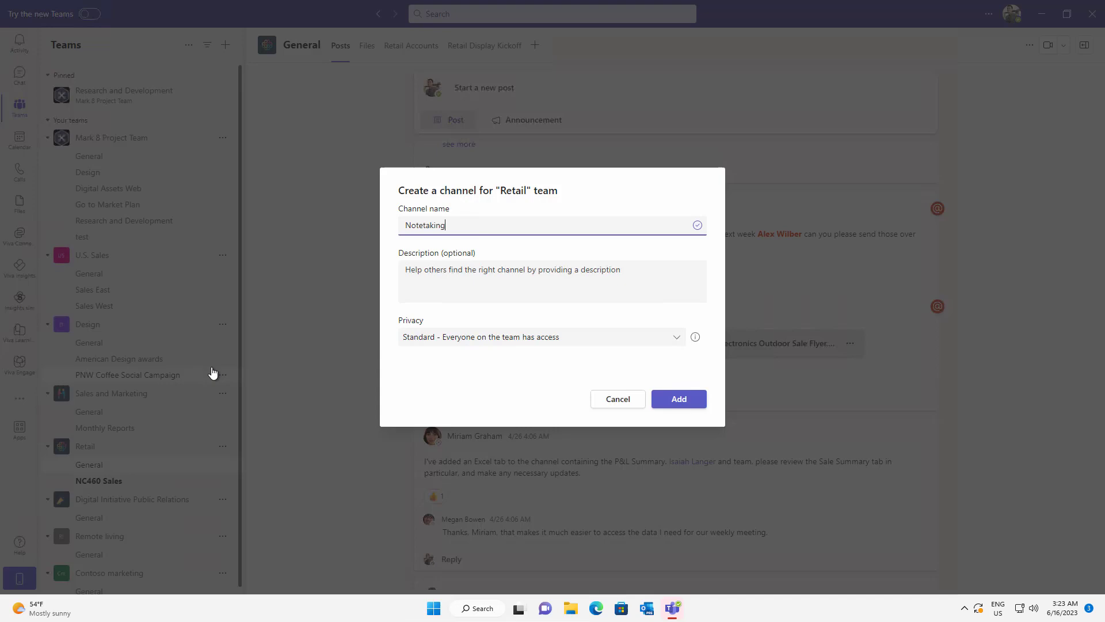
pyautogui.click(679, 398)
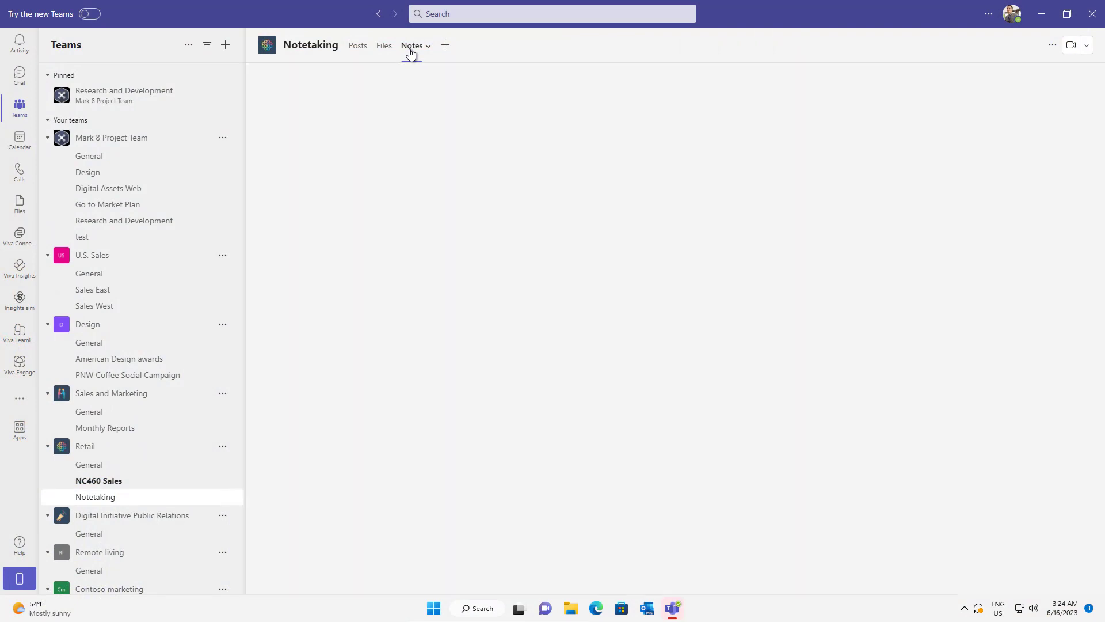
# Show the Notetaking channel's OneNote-backed Notes.
pyautogui.click(412, 46)
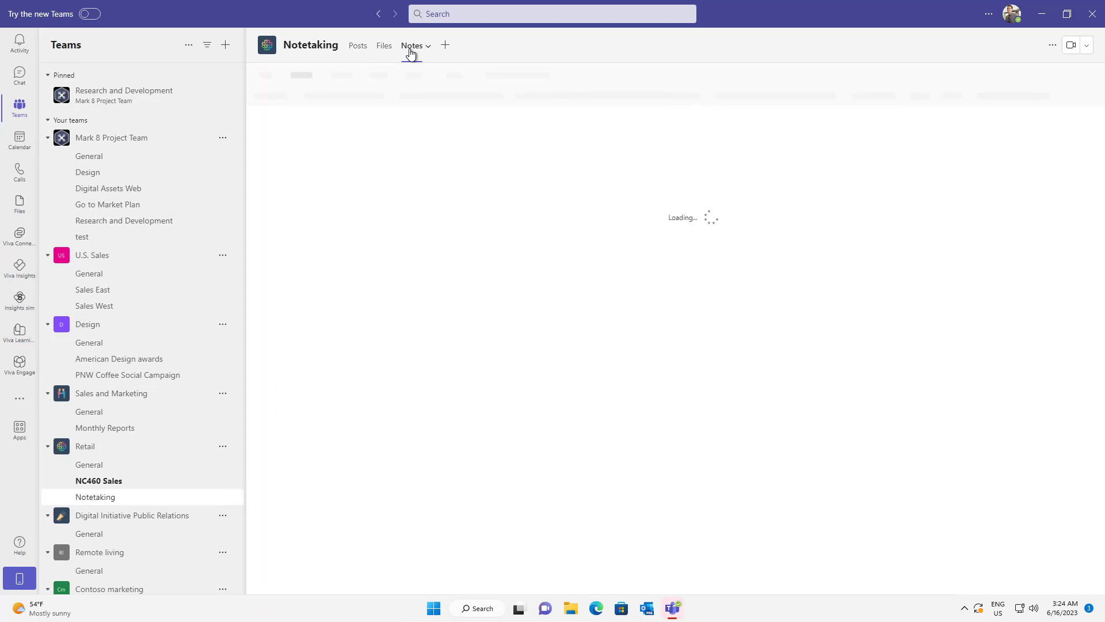